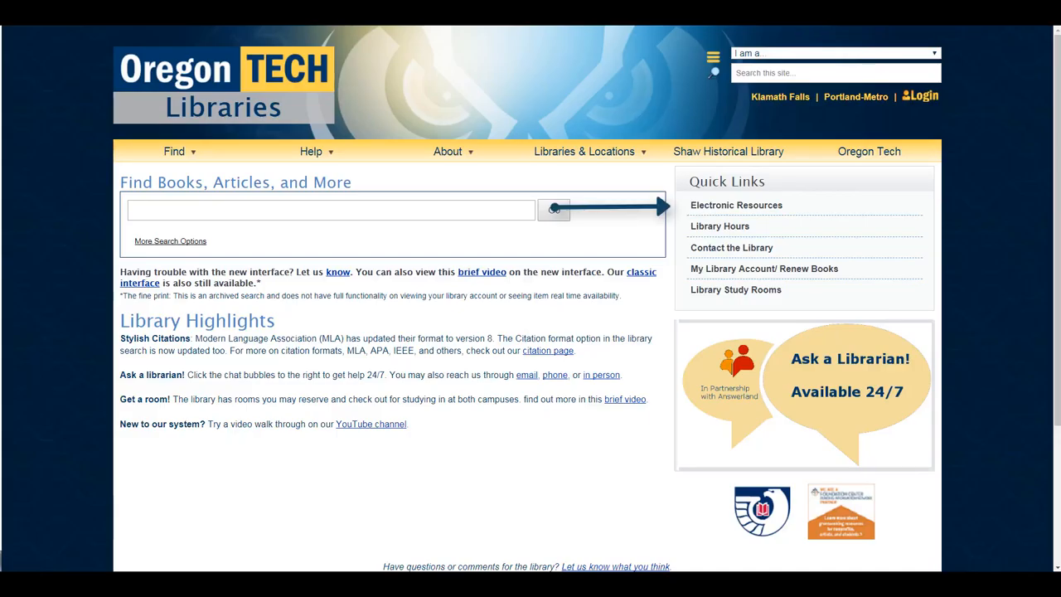
mouse_move(807, 178)
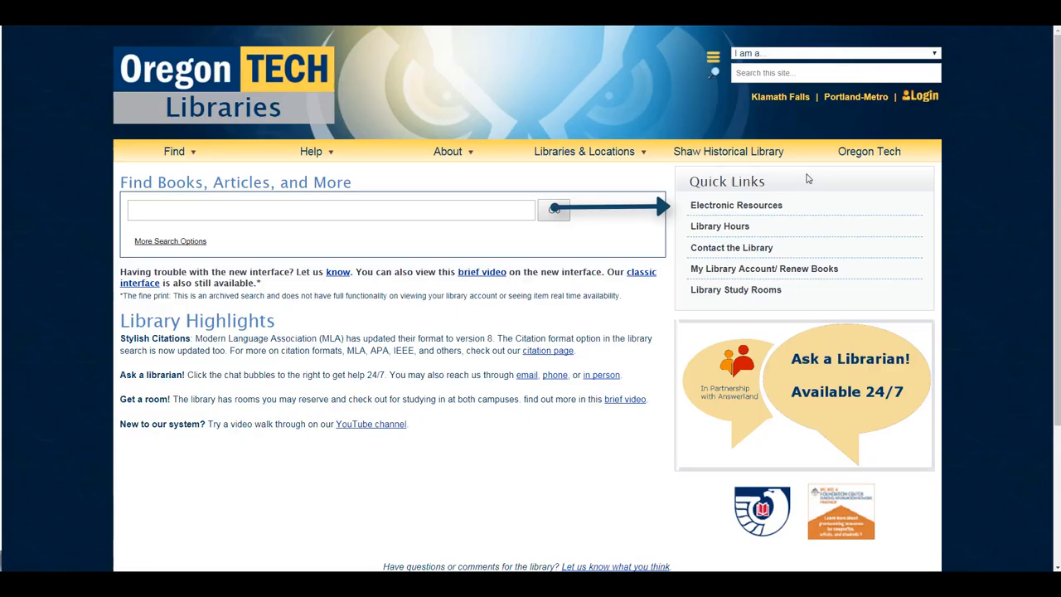
Step: Open Electronic Resources and scroll to the B entries showing Business Source Complete
left_click(735, 204)
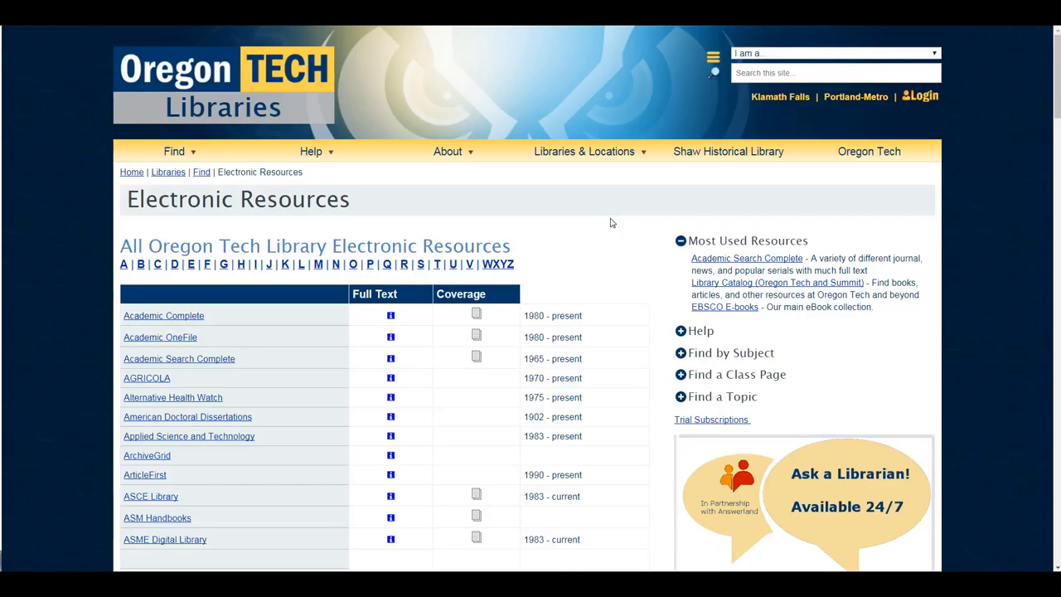
mouse_move(611, 218)
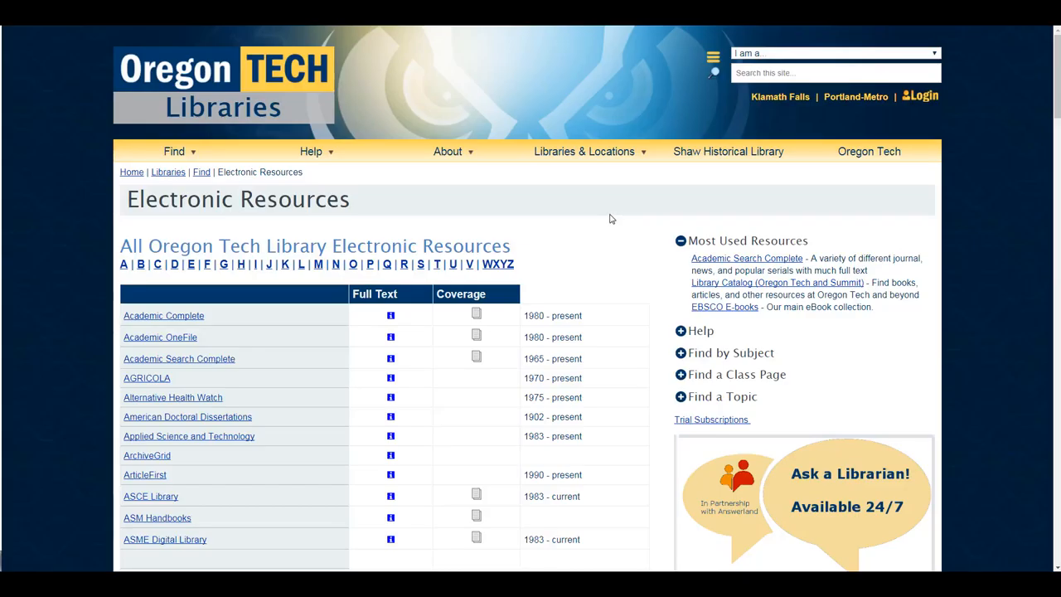
scroll("down", 3)
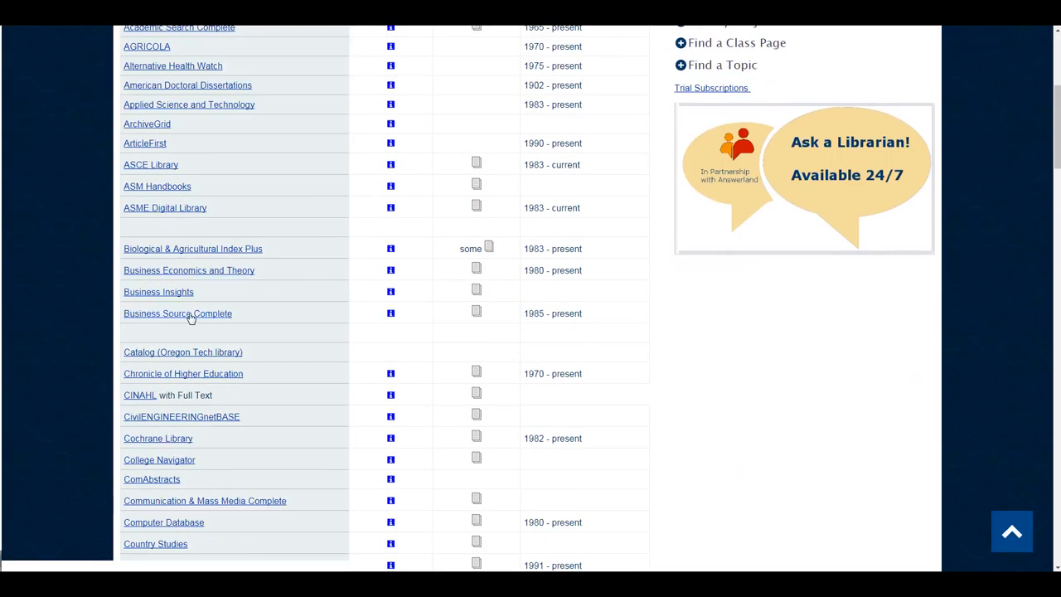
Step: Open Business Source Complete and enter 'google inc.' as the search term
left_click(177, 313)
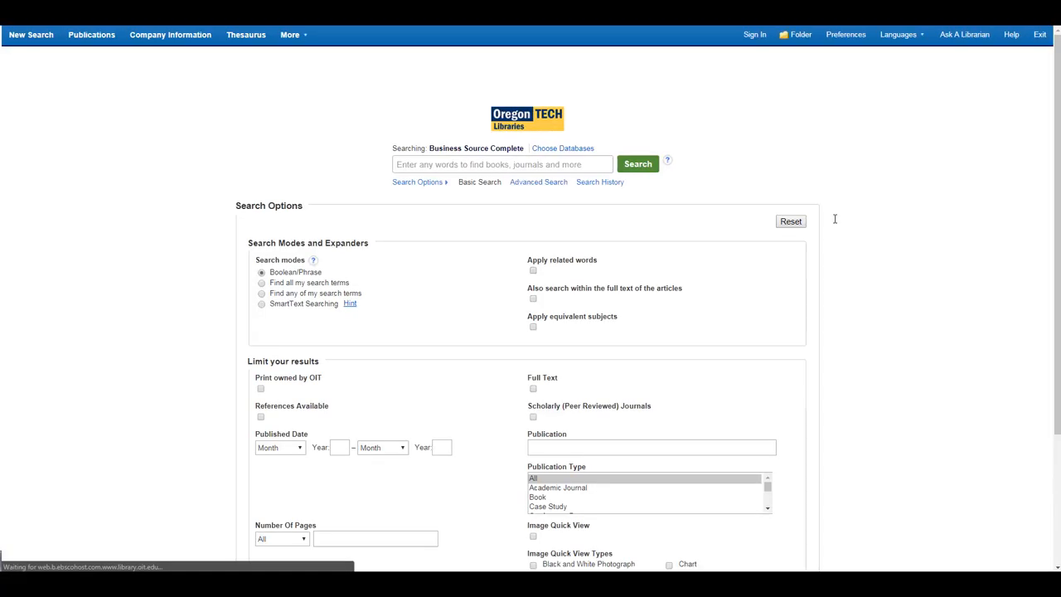
type("Goo")
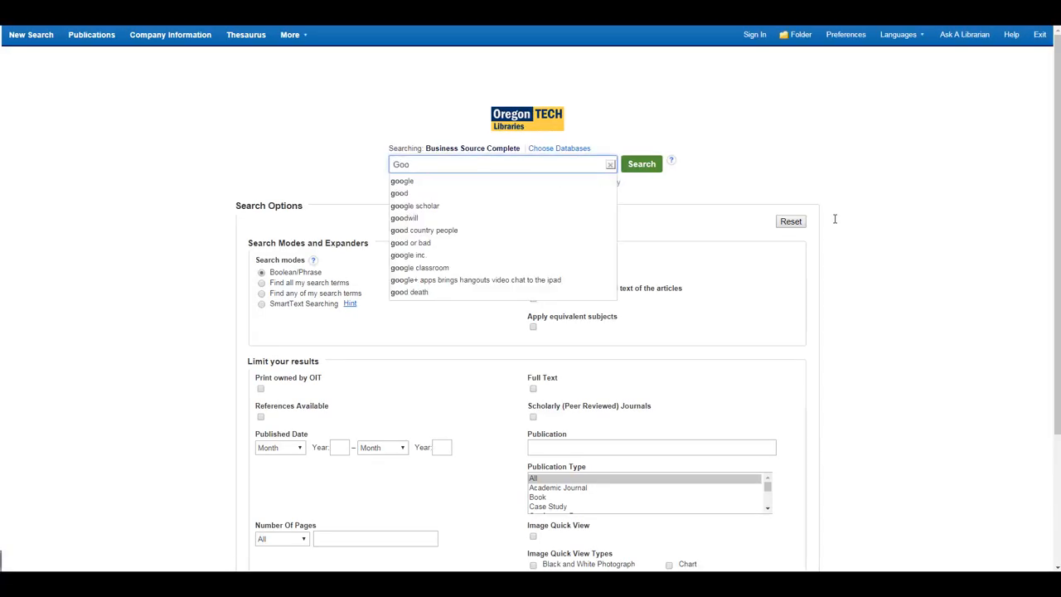
type("google inc.")
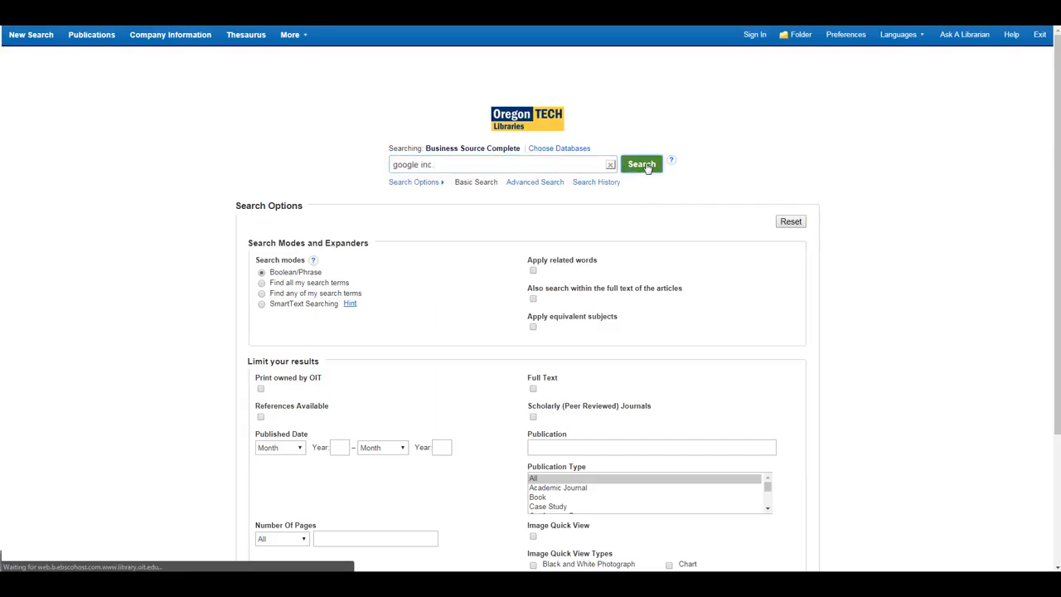
Step: Search for 'google inc.', listing 28,773 results
left_click(641, 163)
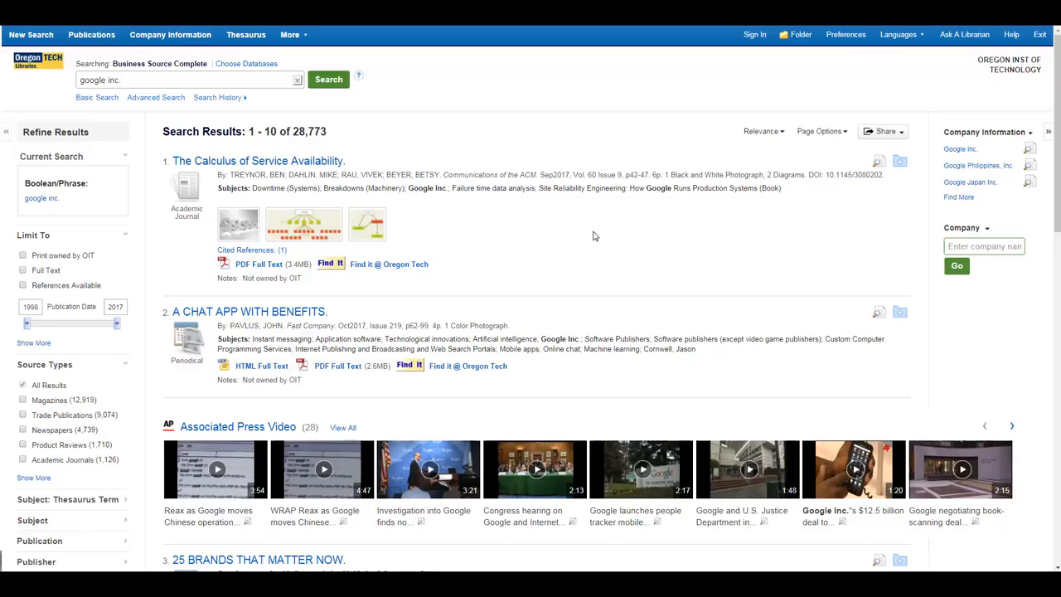
Step: Check the Google Inc. profile, then extend the query to 'google inc. AND management style'
left_click(956, 150)
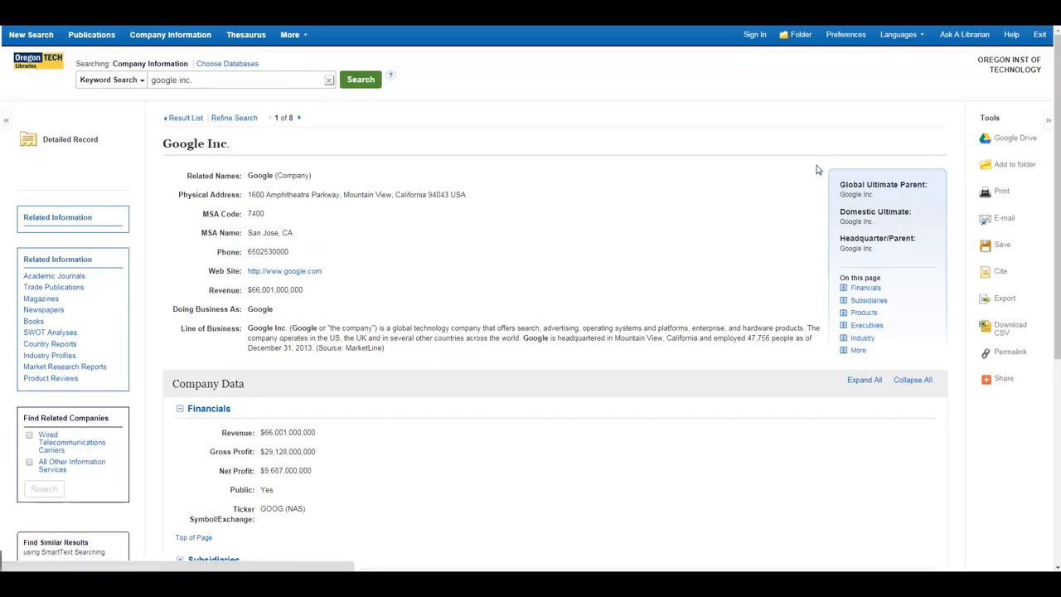
scroll("down", 3)
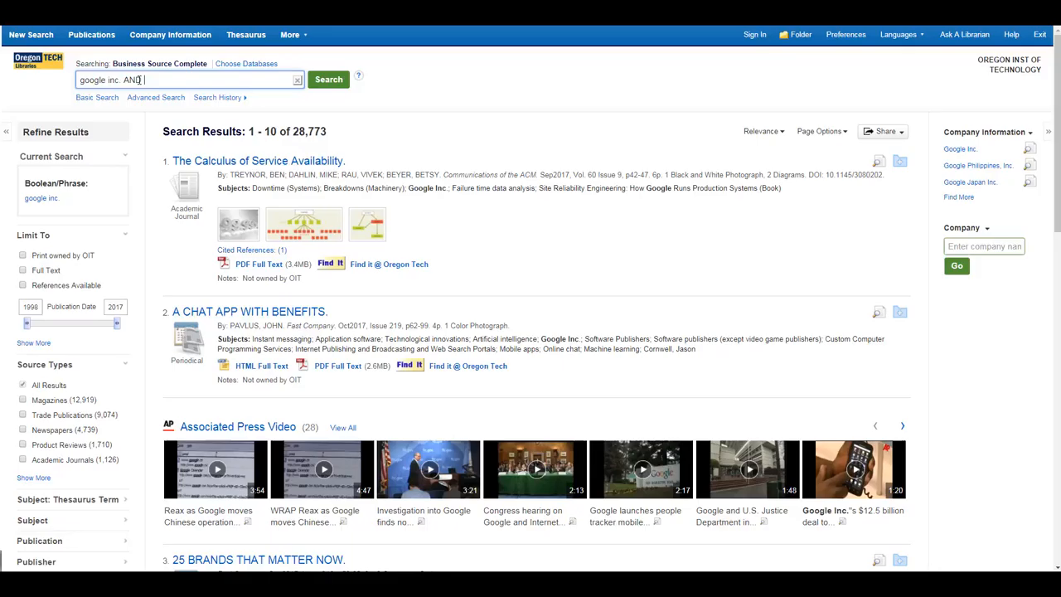
type("management s")
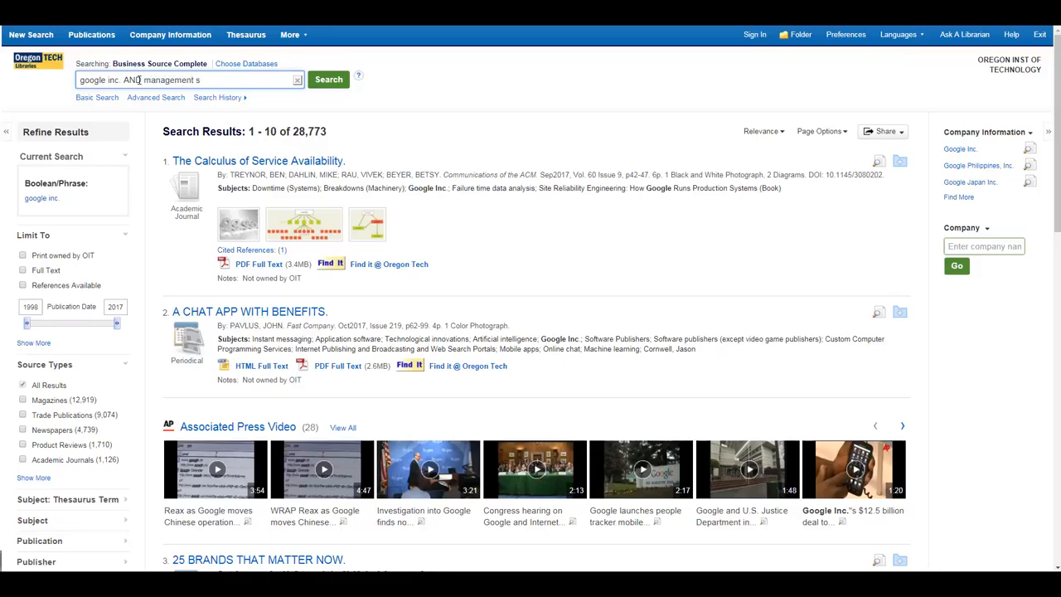
type("tyle")
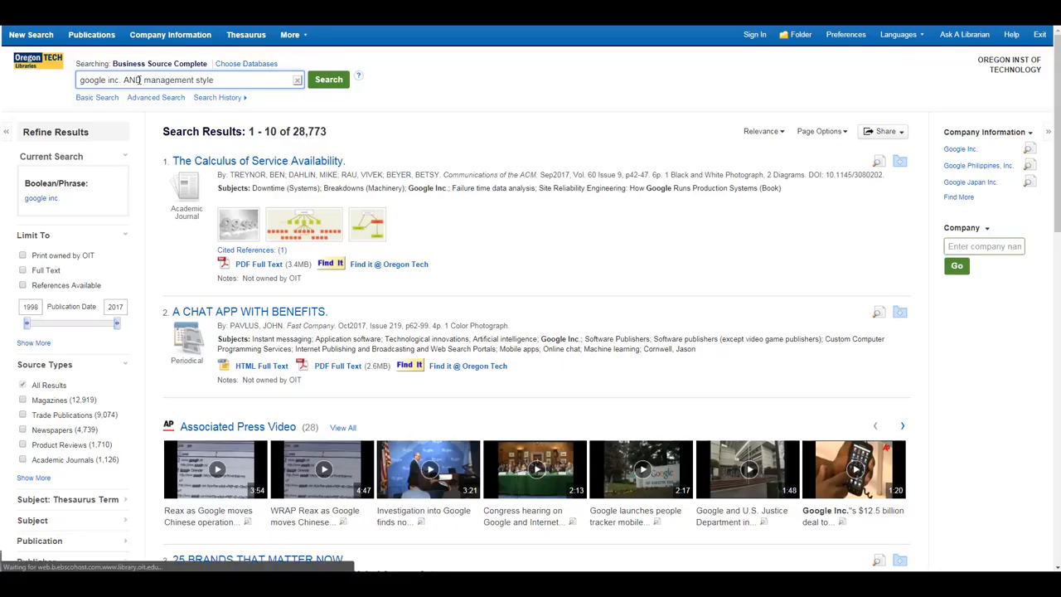